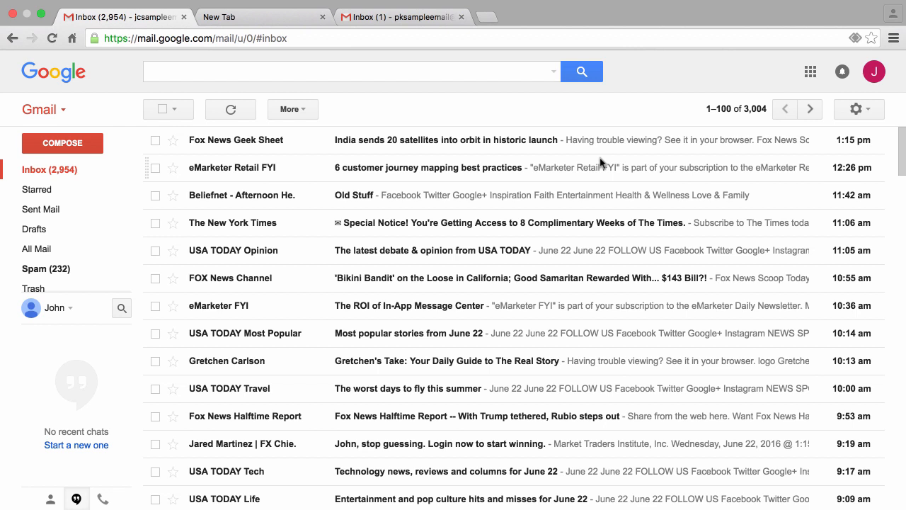
Step: Check which accounts are signed in and switch between the two Gmail tabs
left_click(351, 71)
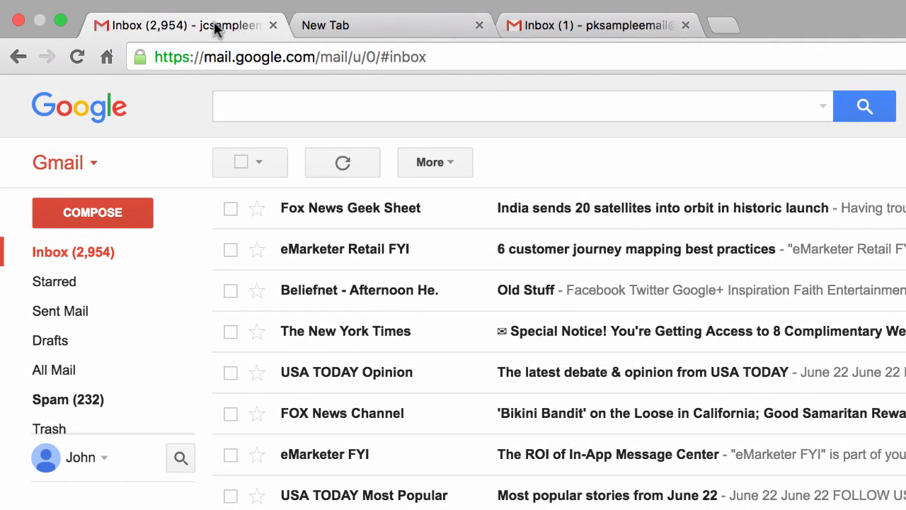
left_click(274, 25)
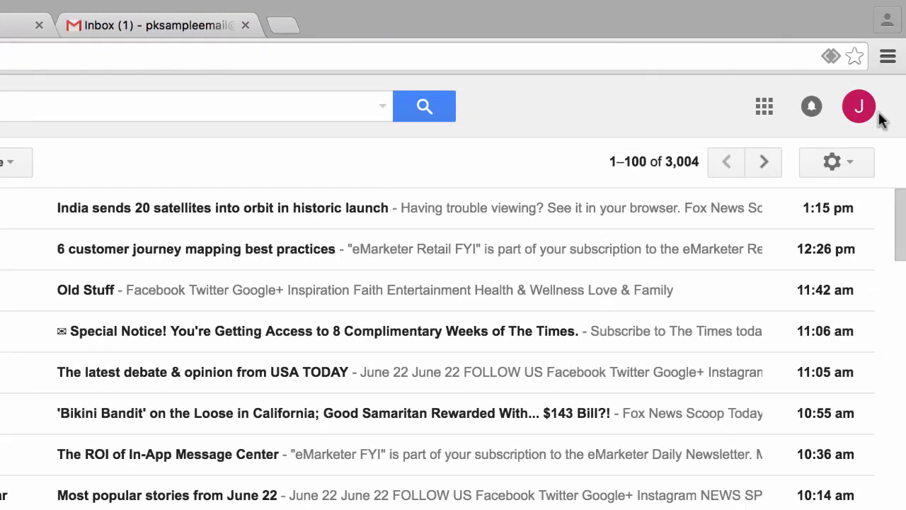
left_click(858, 106)
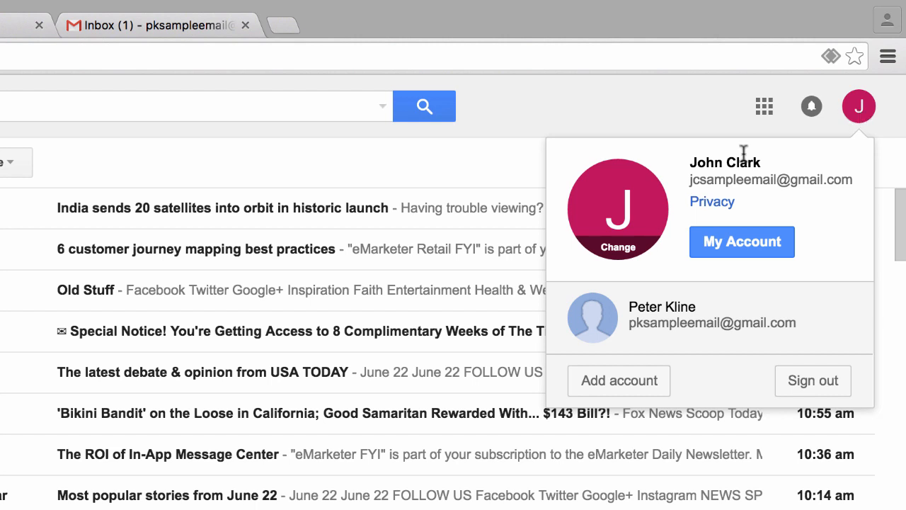
mouse_move(770, 183)
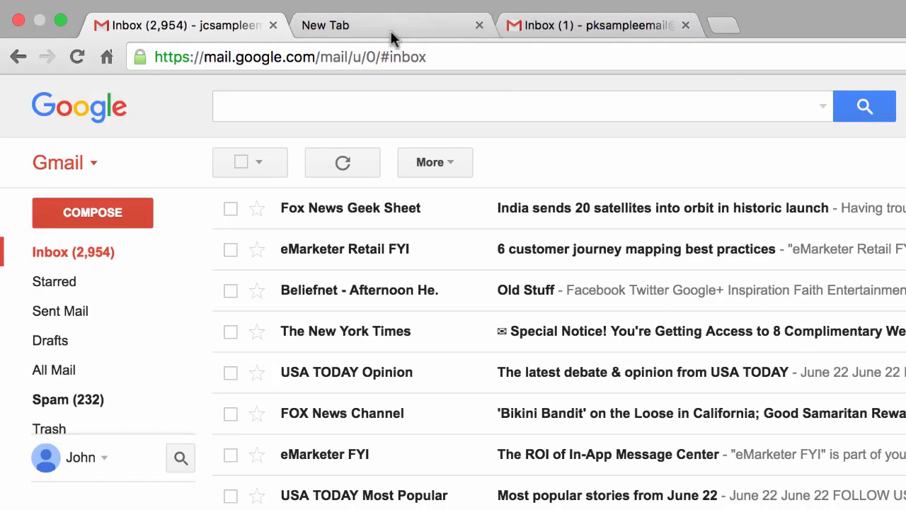
left_click(390, 25)
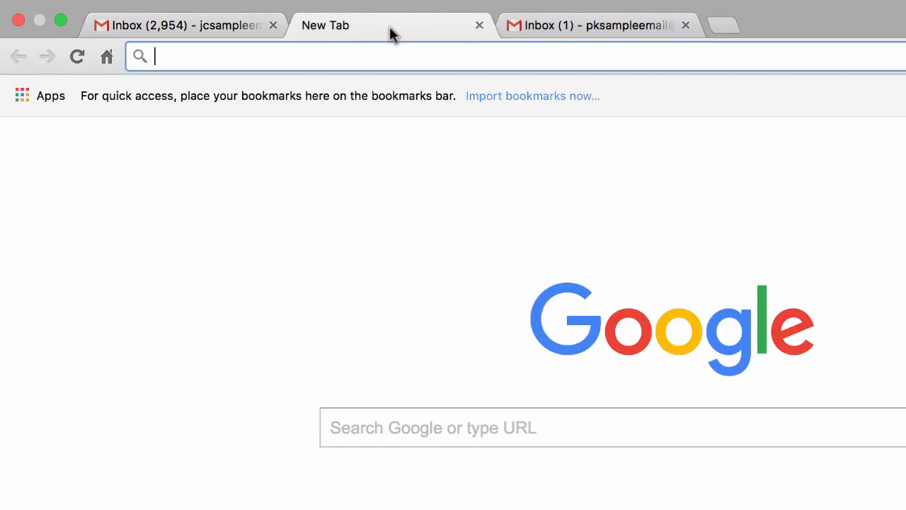
left_click(597, 26)
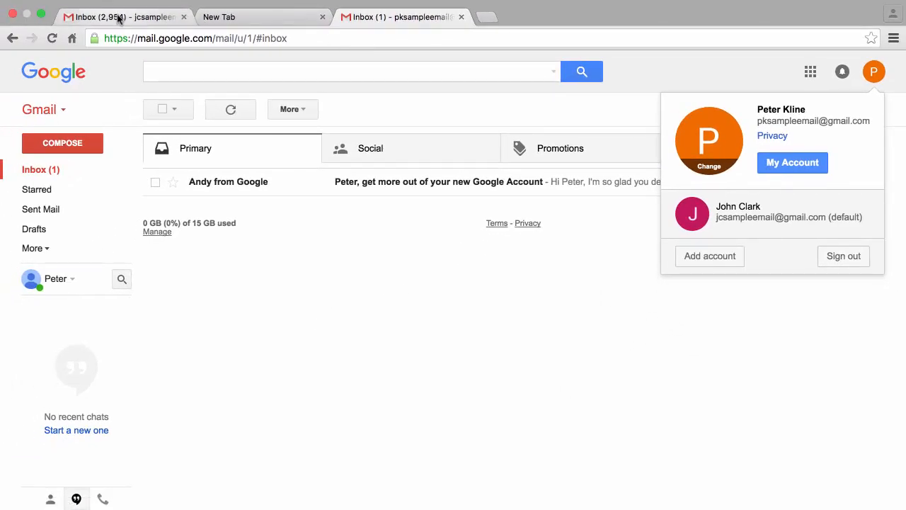
mouse_move(124, 17)
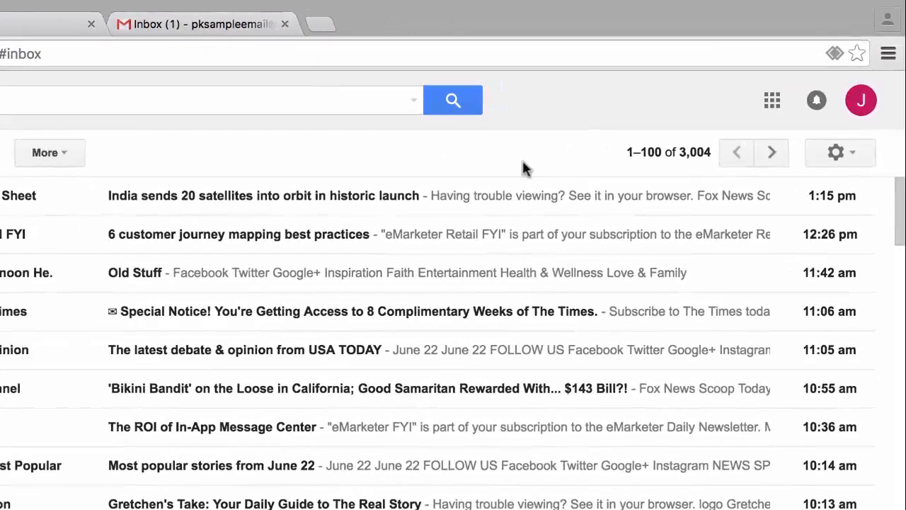
mouse_move(835, 153)
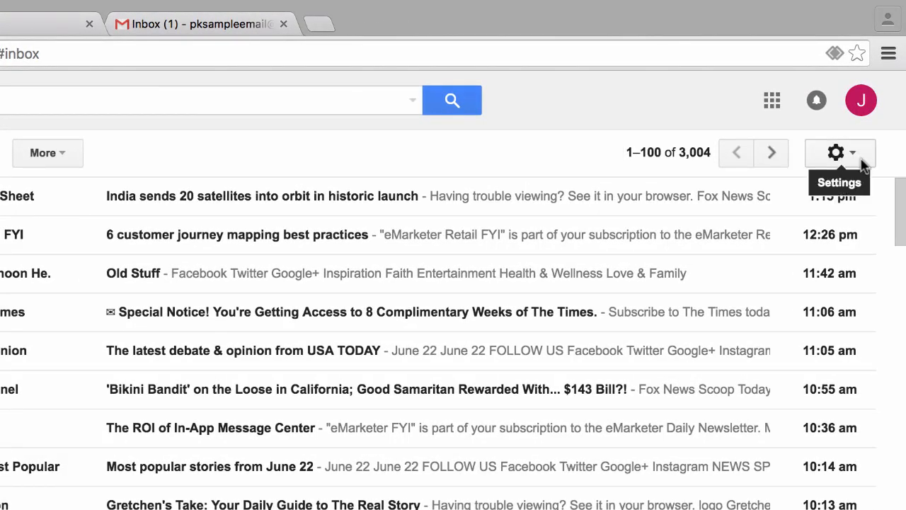
Step: Show the main account's Filters and Blocked Addresses settings with the mark-read-and-delete filter
left_click(839, 153)
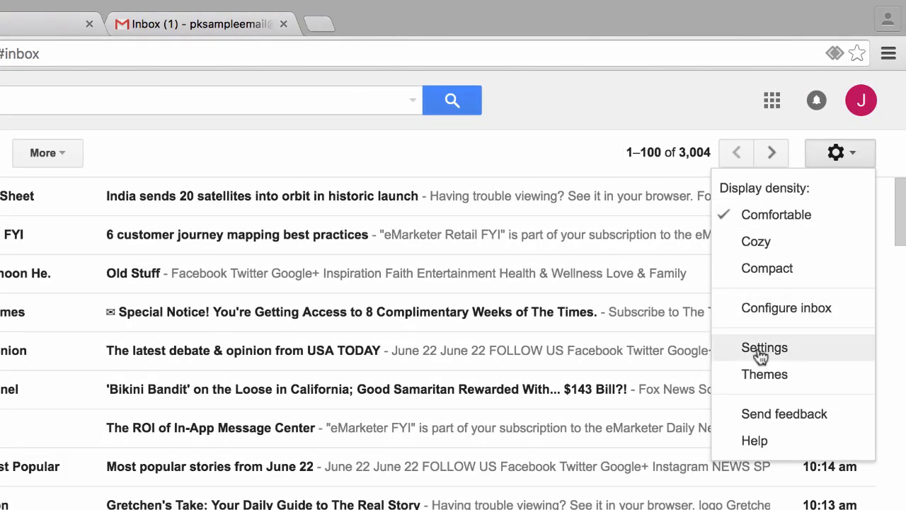
left_click(765, 347)
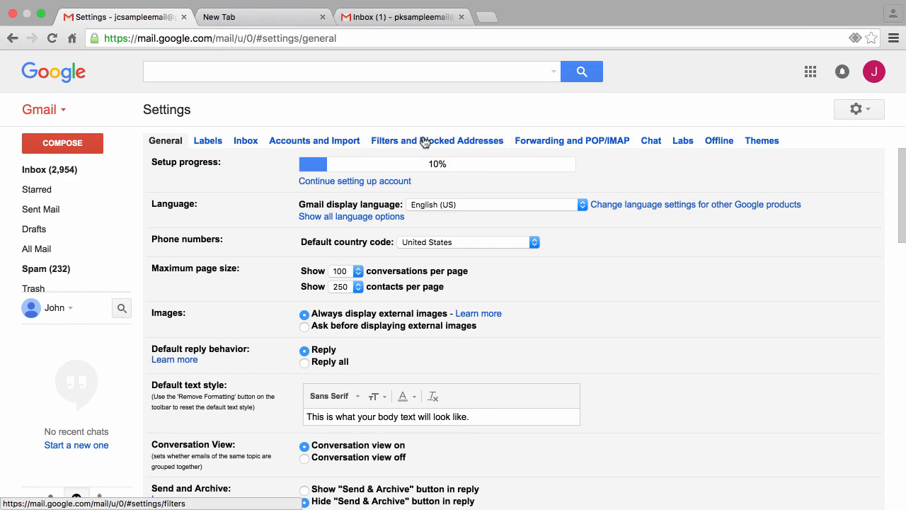
left_click(436, 141)
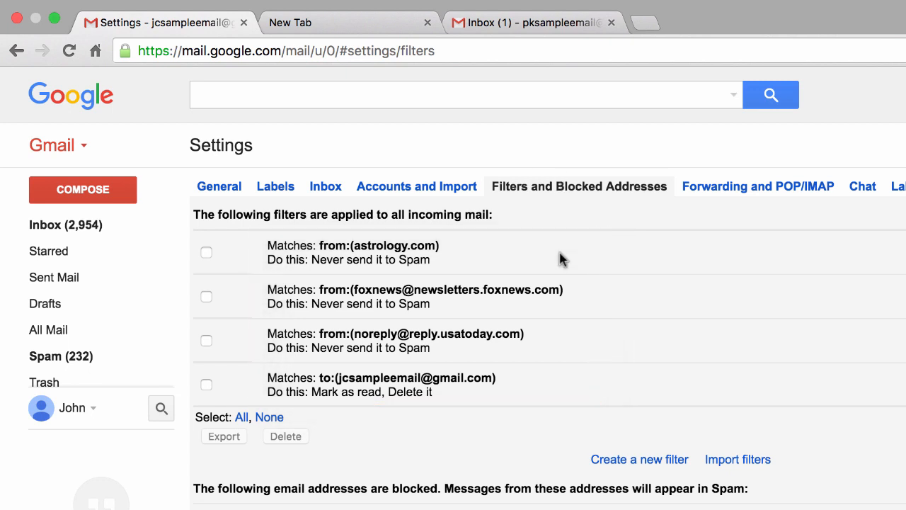
mouse_move(569, 381)
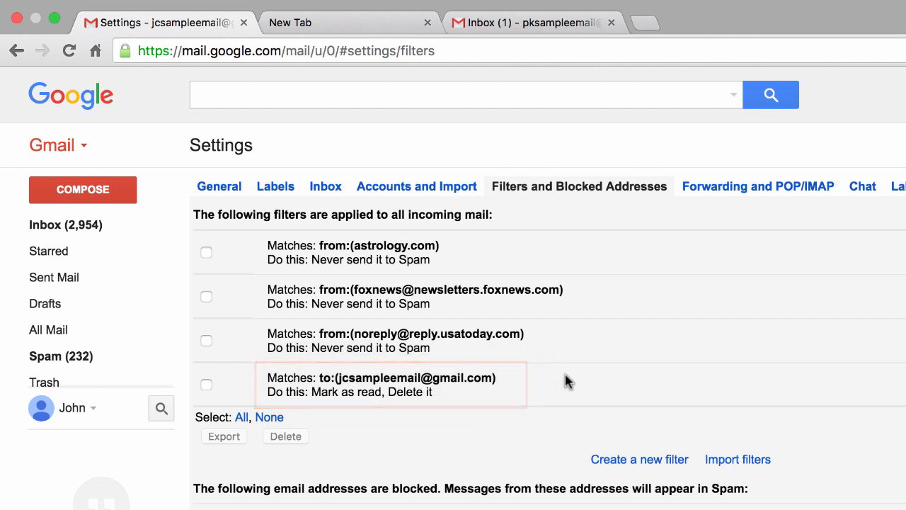
mouse_move(371, 396)
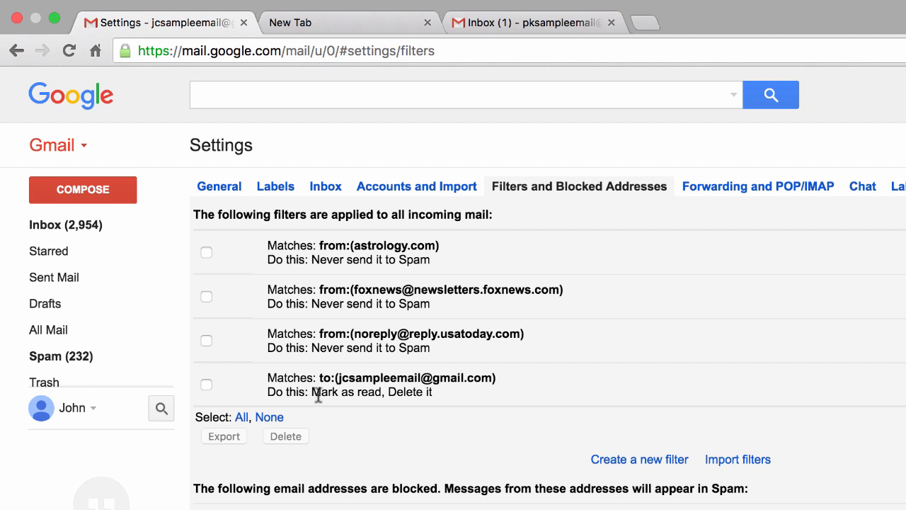
mouse_move(425, 396)
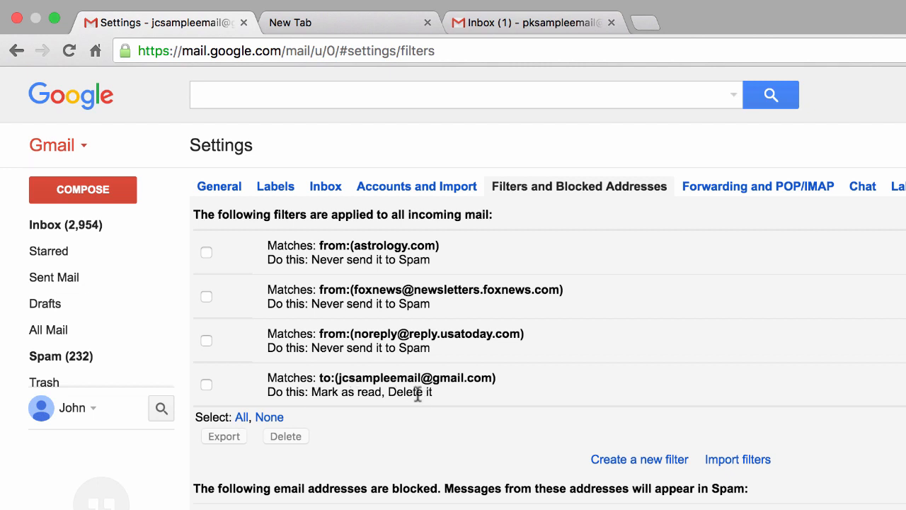
left_click(45, 224)
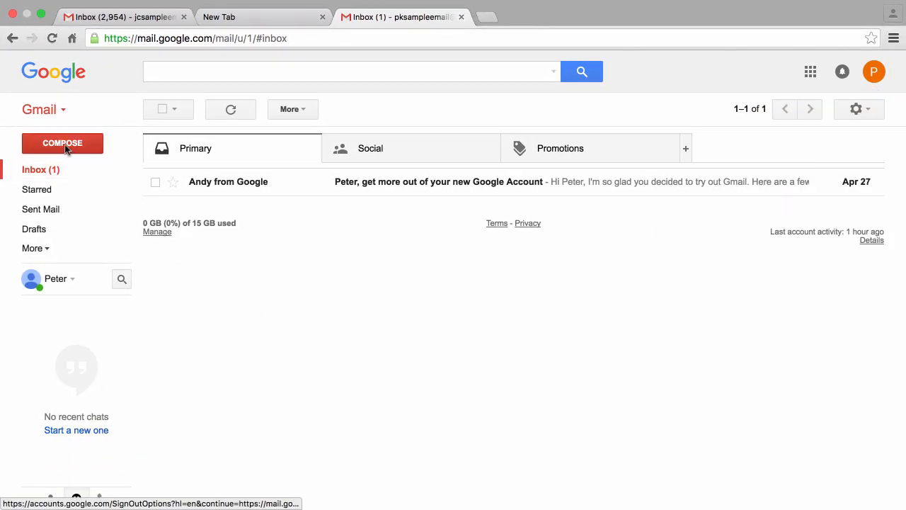
Step: Send a 'Teste' email with body 'Testing' to jc from the second account and return to the main mailbox
left_click(62, 143)
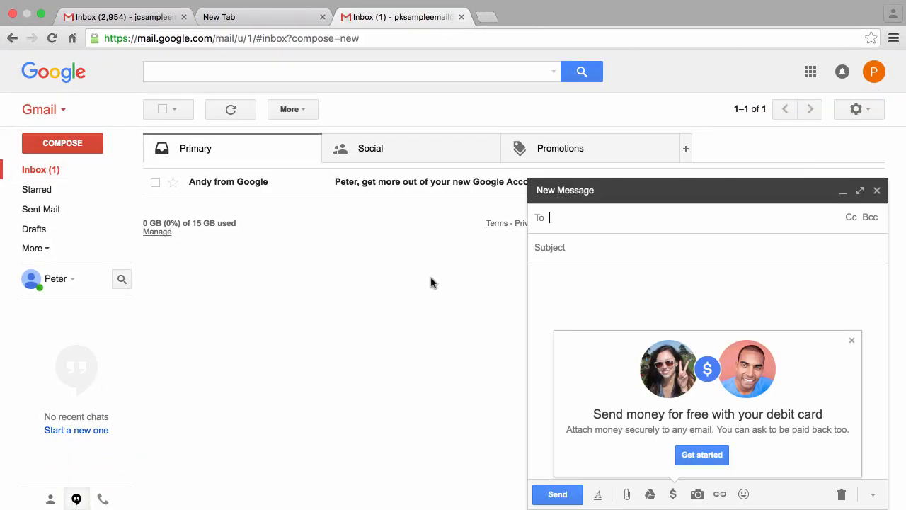
left_click(852, 340)
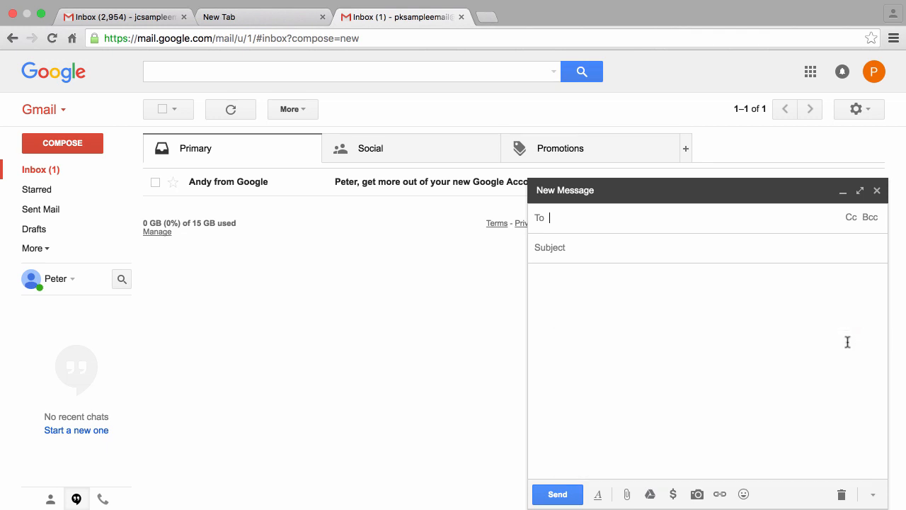
type("jcsample")
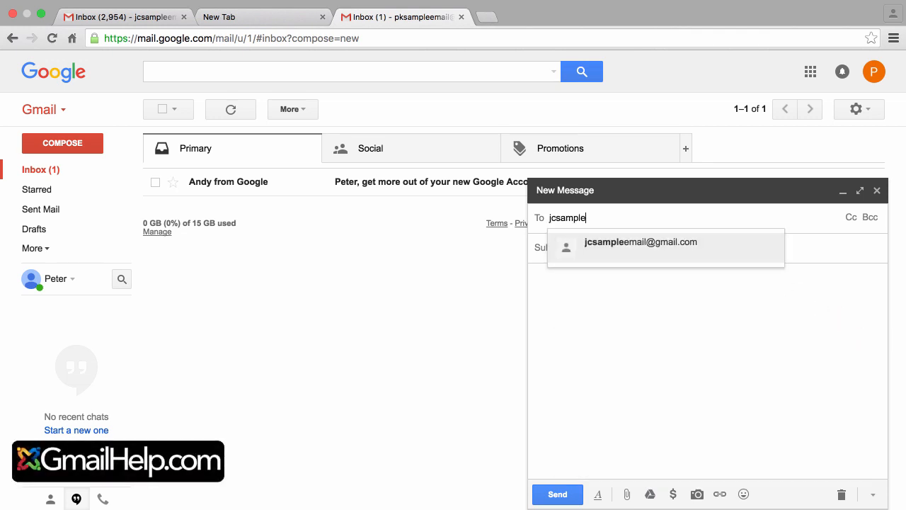
left_click(640, 241)
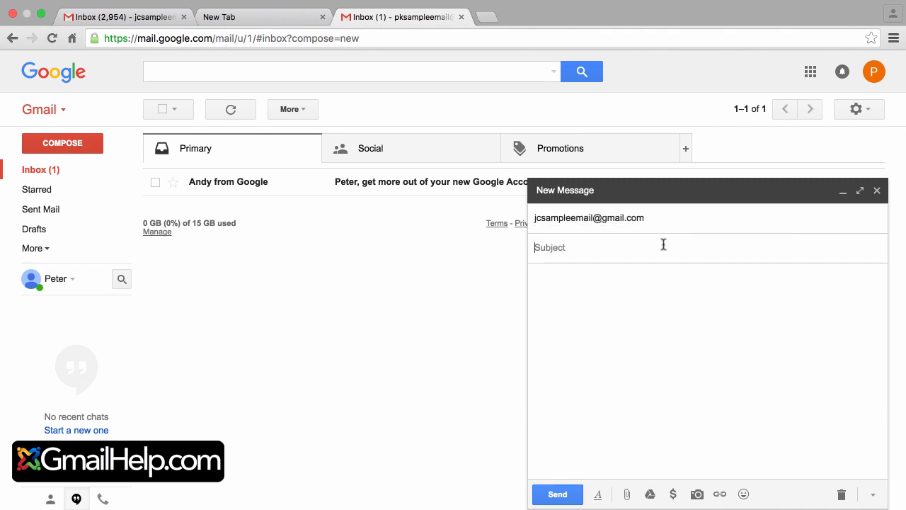
type("Teste")
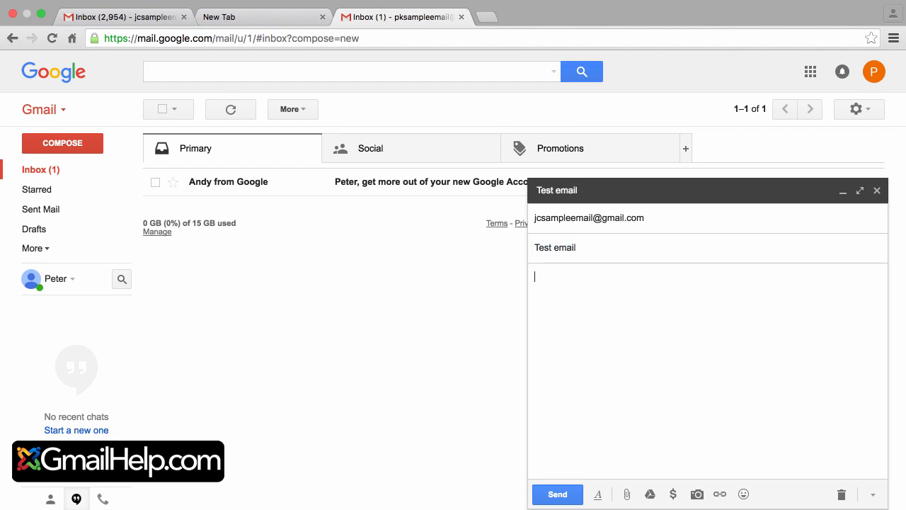
type("Testing")
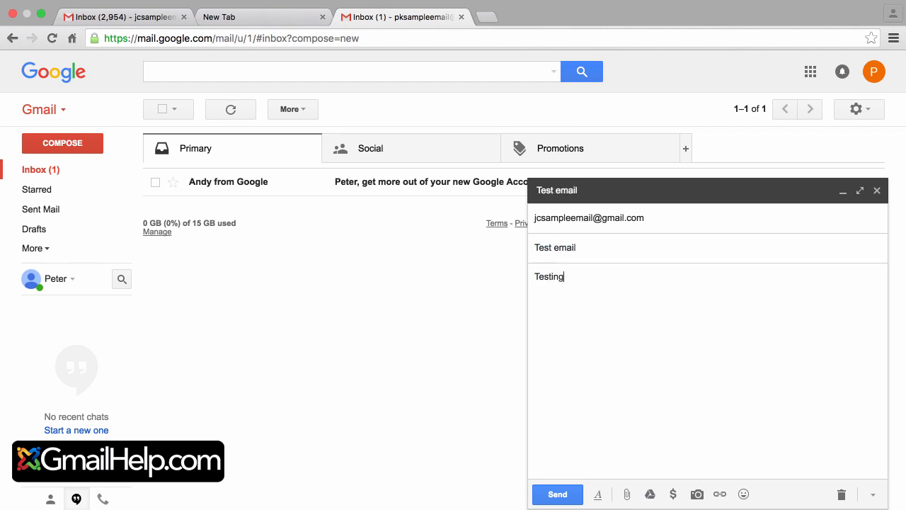
left_click(557, 492)
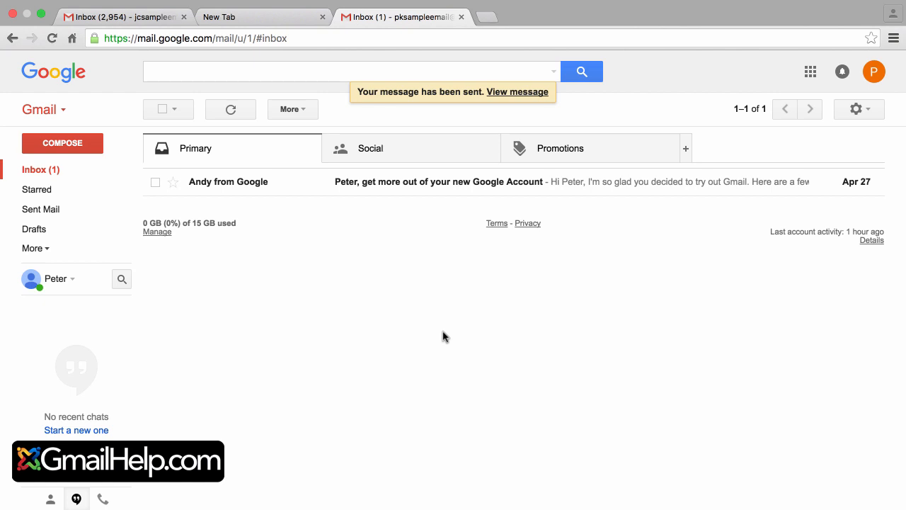
mouse_move(306, 181)
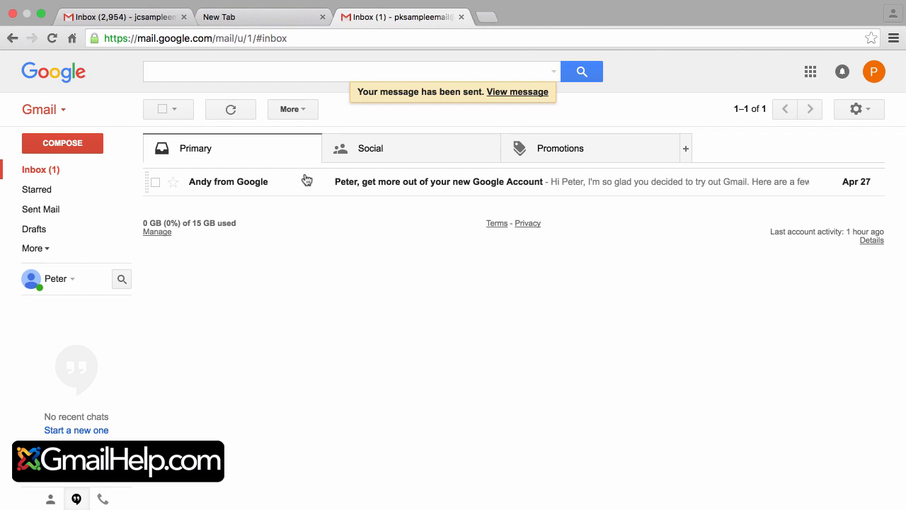
left_click(125, 17)
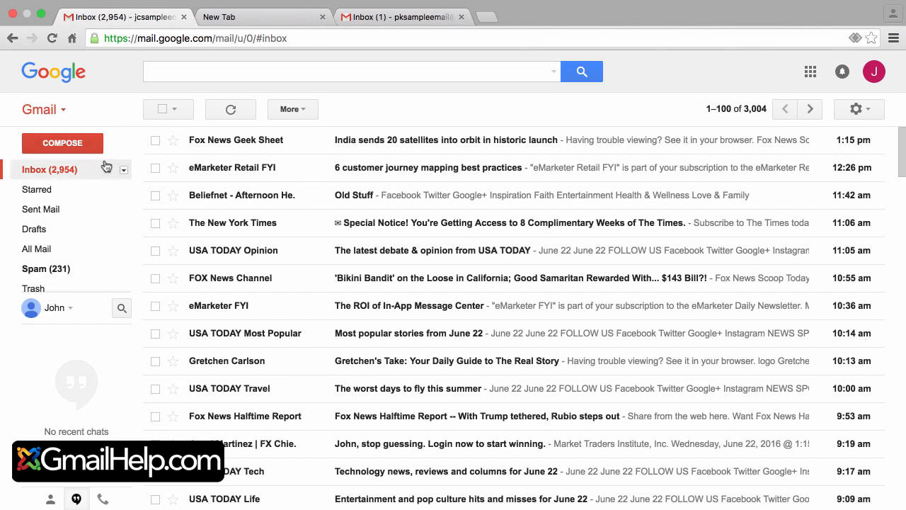
mouse_move(136, 192)
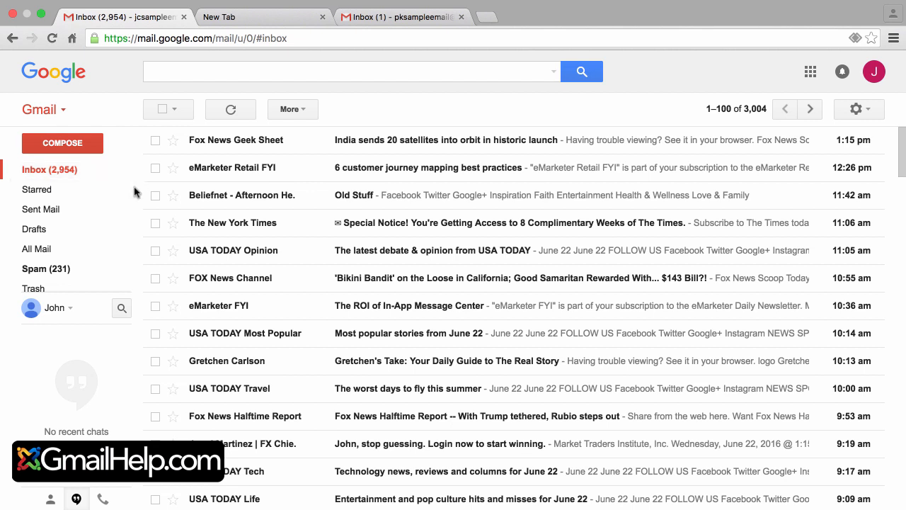
mouse_move(328, 168)
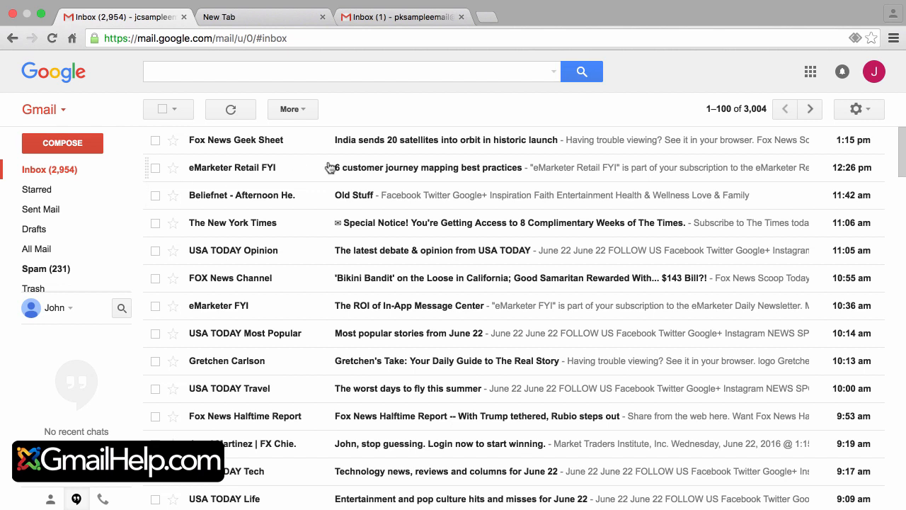
mouse_move(260, 145)
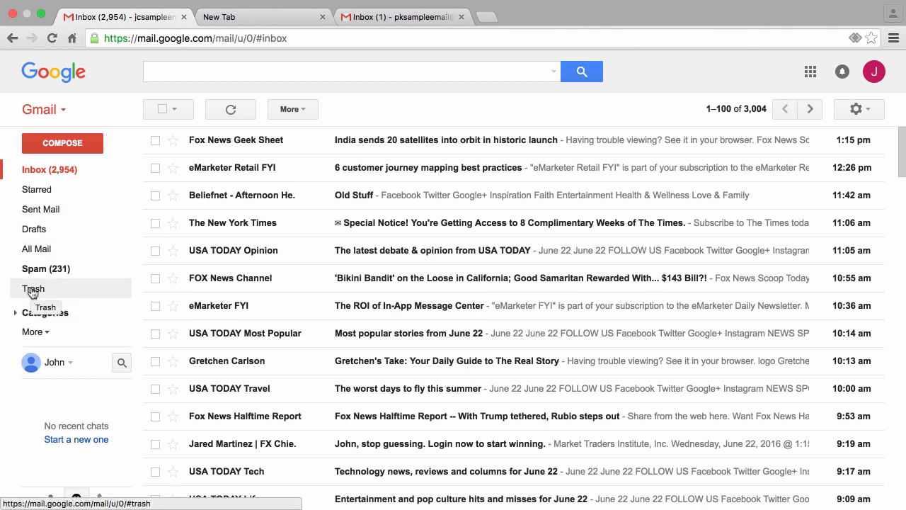
Step: View the main account's Trash holding the test email, then go to account settings
left_click(34, 289)
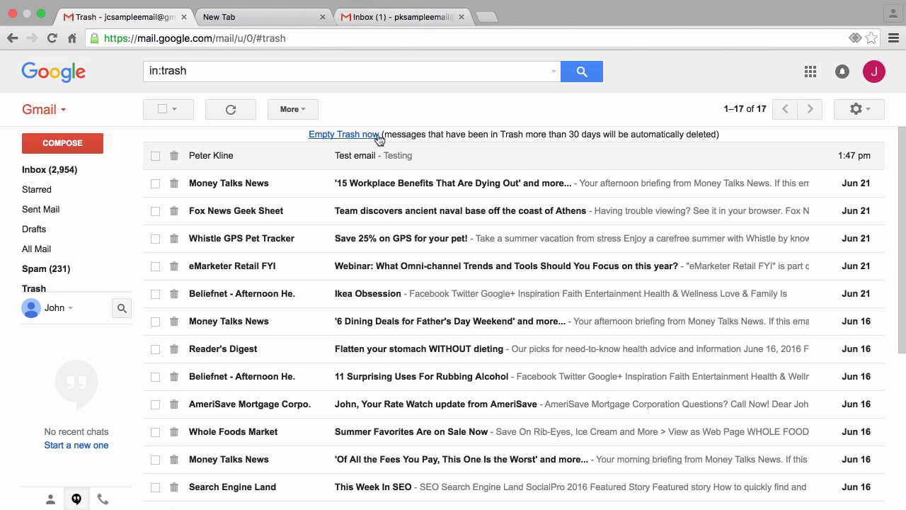
mouse_move(382, 167)
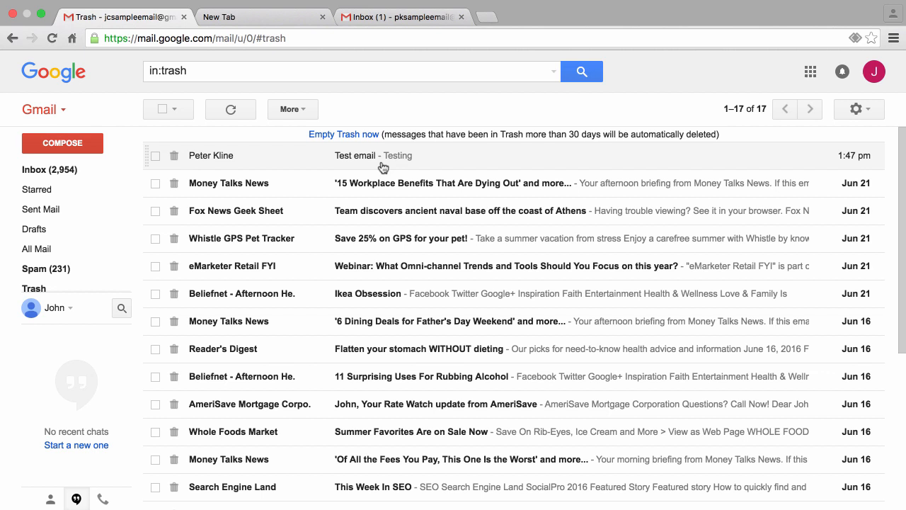
left_click(856, 109)
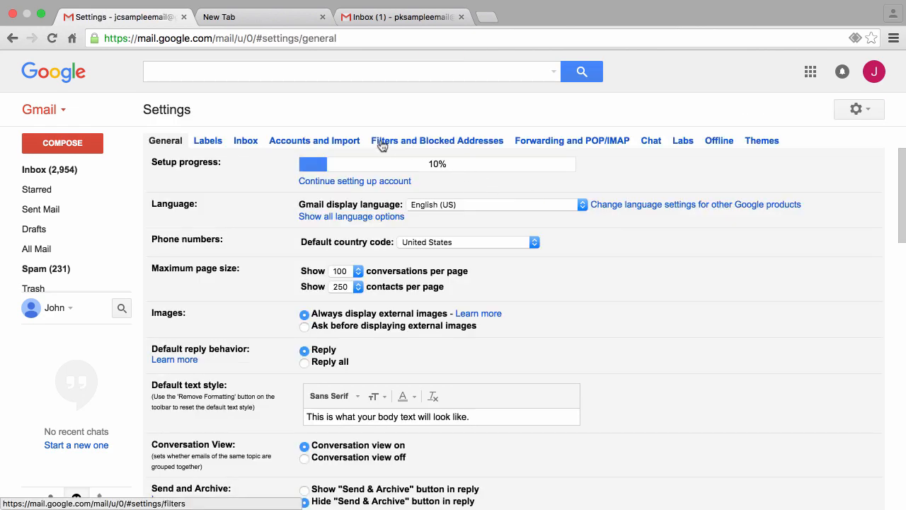
Step: Delete the 'Mark as read, Delete it' filter and confirm its removal
left_click(436, 140)
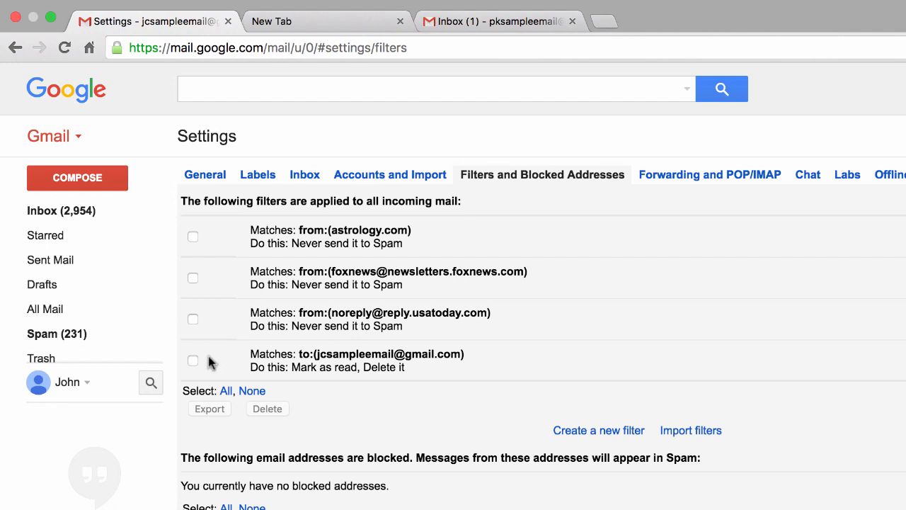
left_click(192, 361)
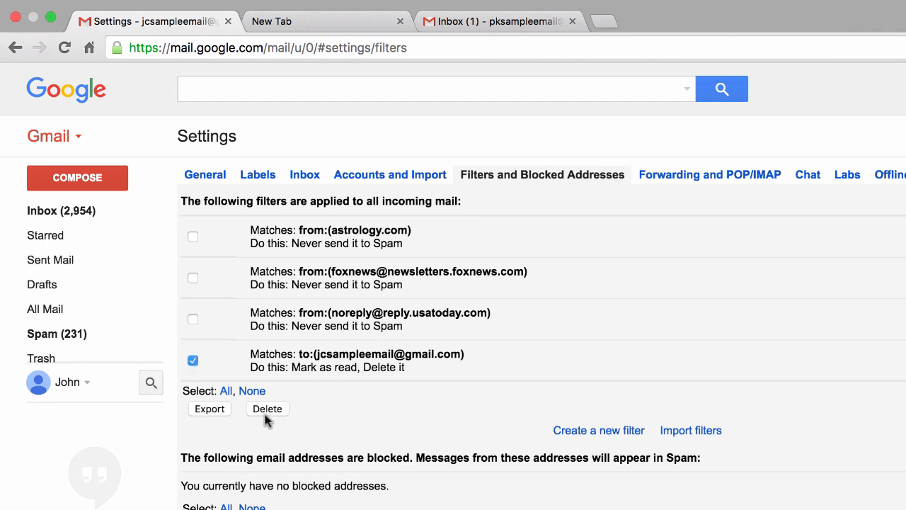
left_click(266, 408)
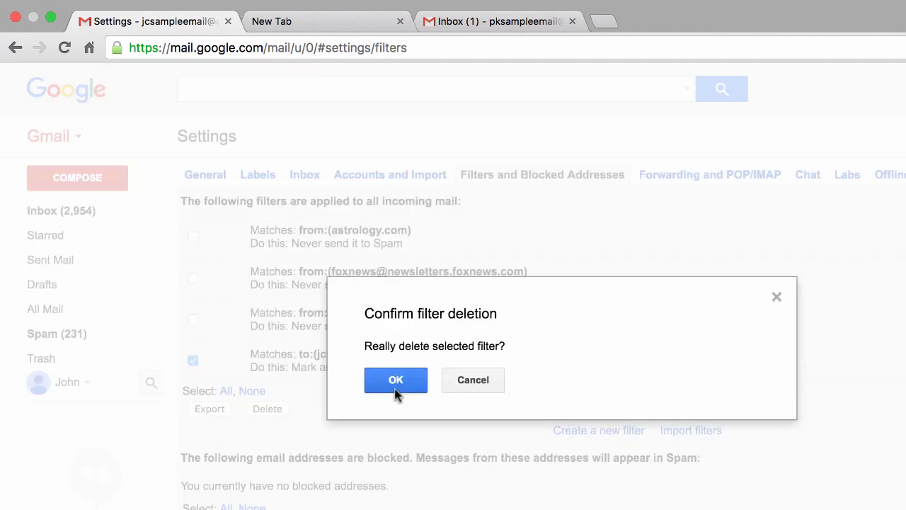
left_click(396, 380)
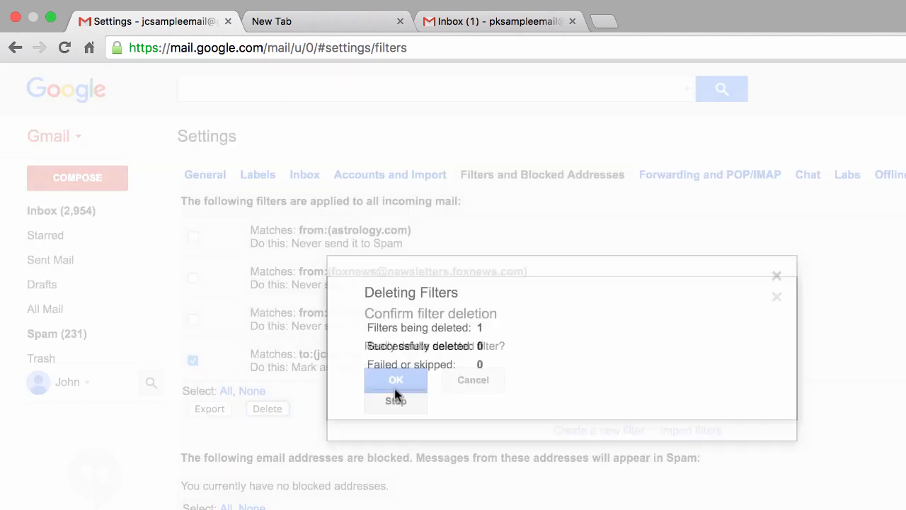
left_click(396, 380)
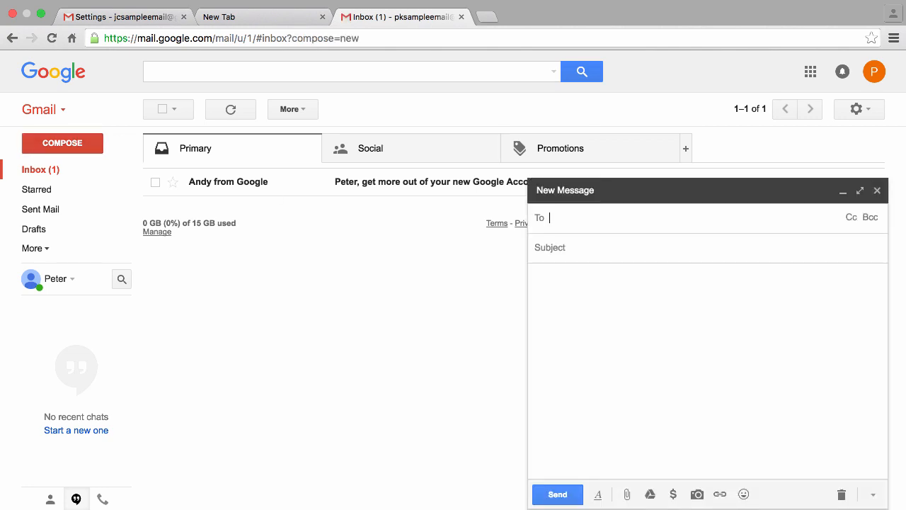
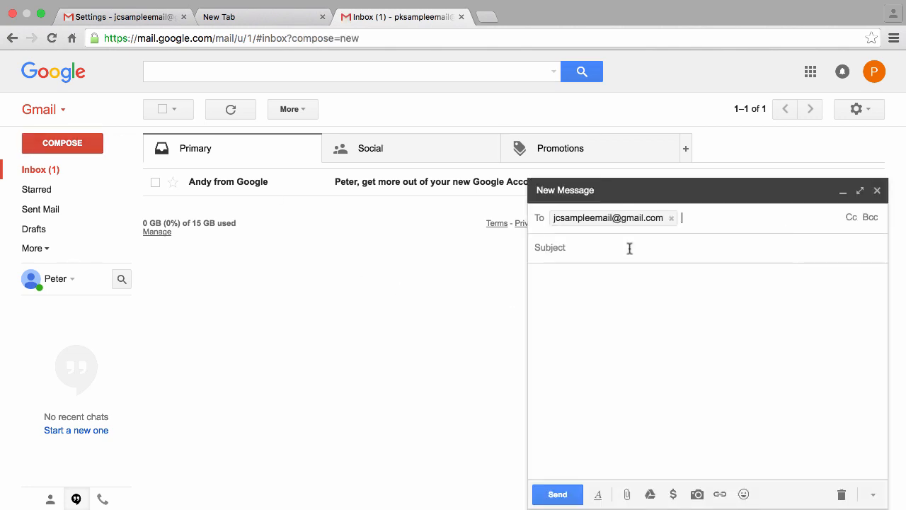
type("T")
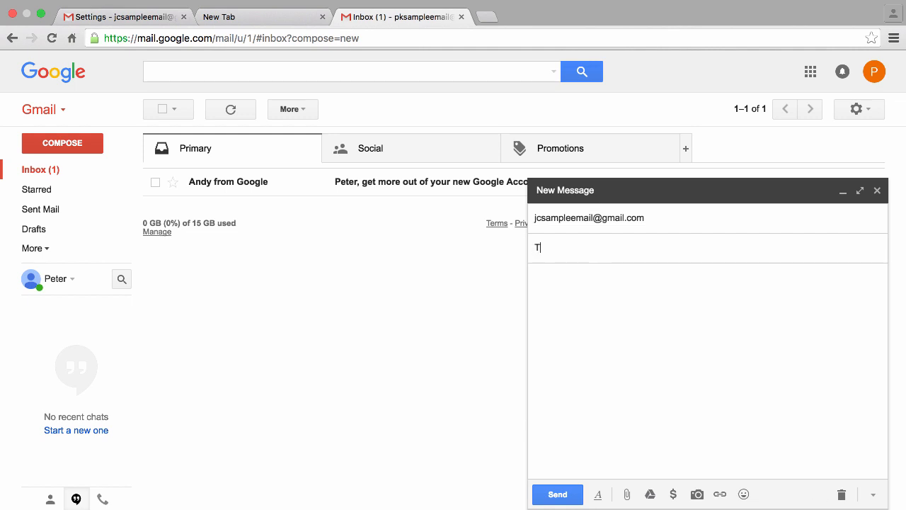
type("est2")
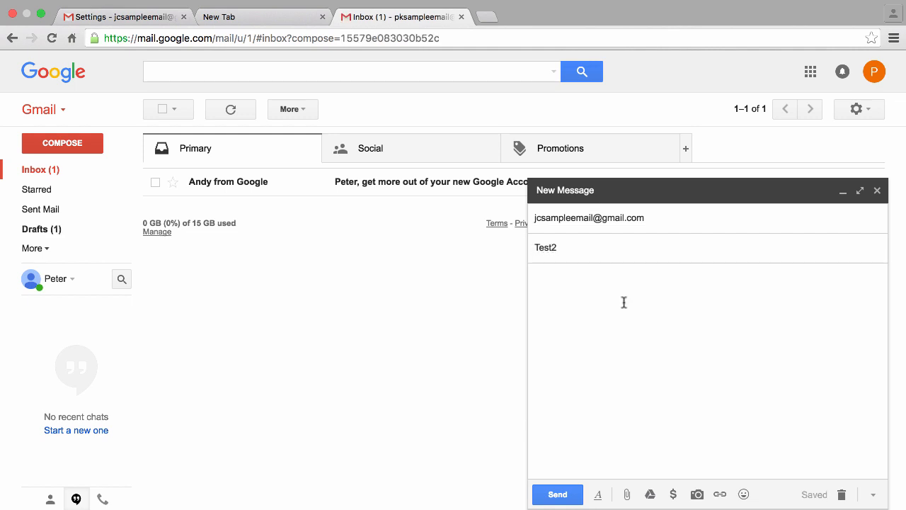
type("Testin")
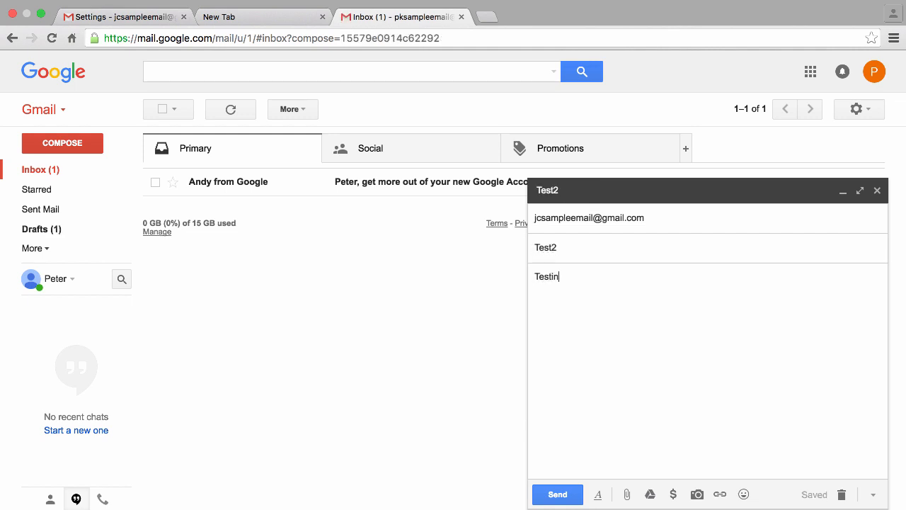
type("g")
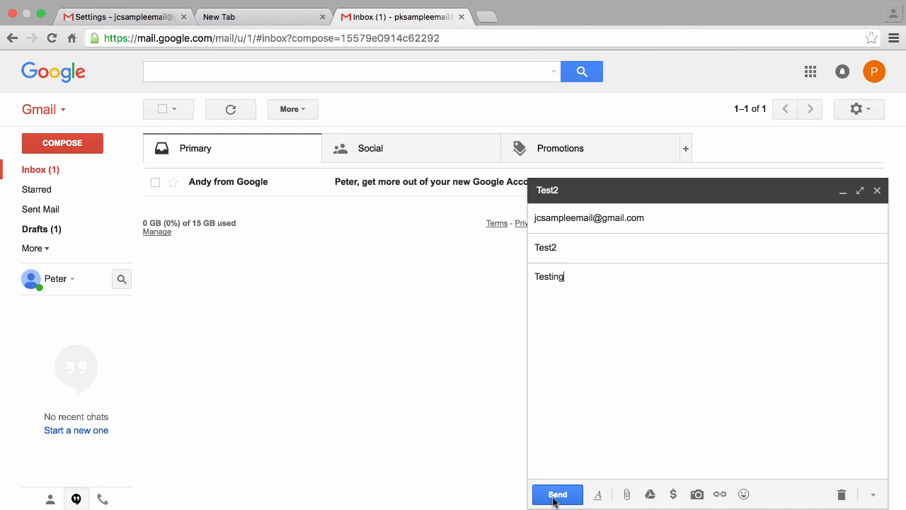
left_click(557, 494)
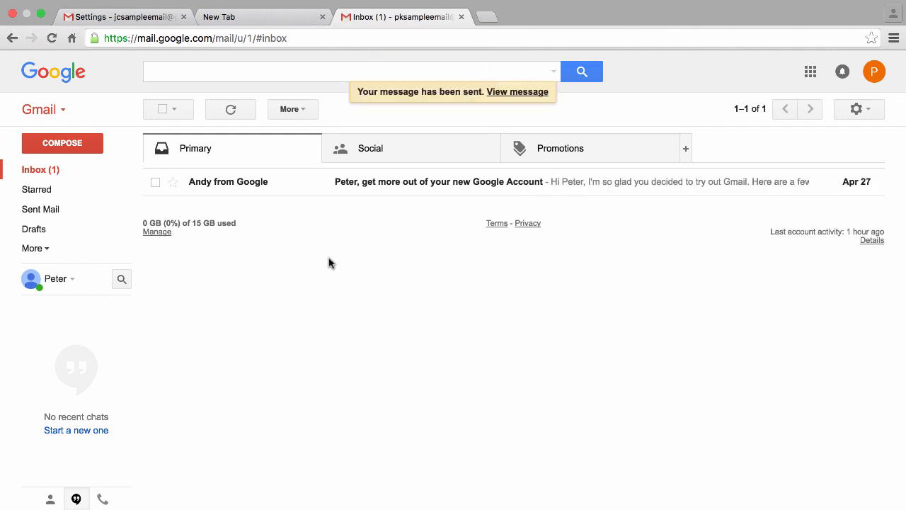
Step: Return to the main account's inbox where Test2 from Peter appears at the top
left_click(125, 17)
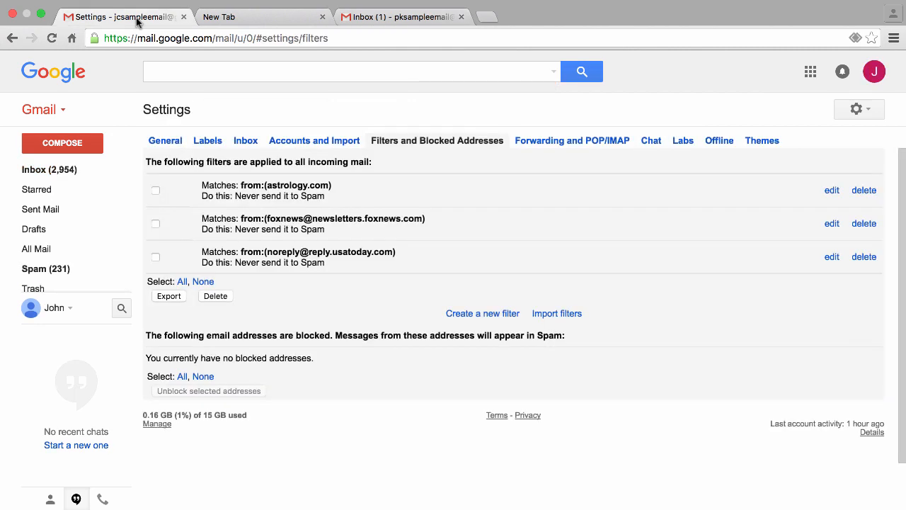
mouse_move(63, 170)
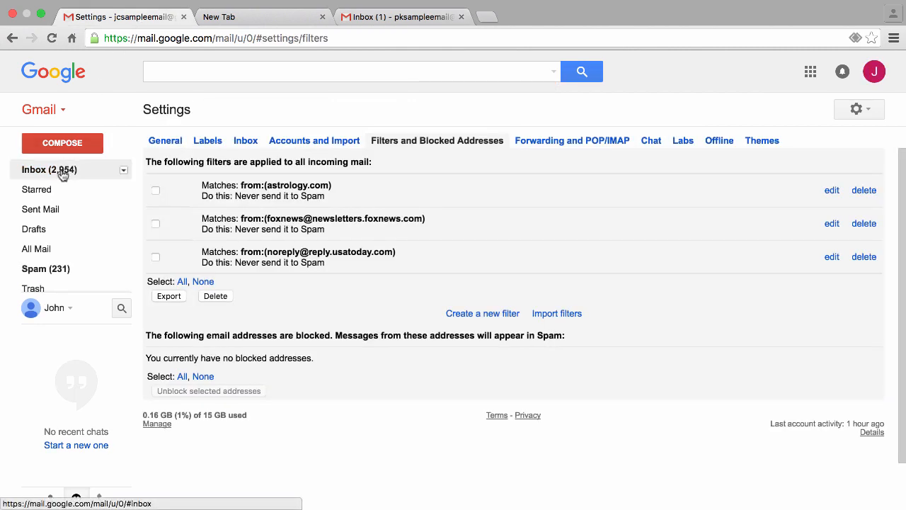
left_click(48, 170)
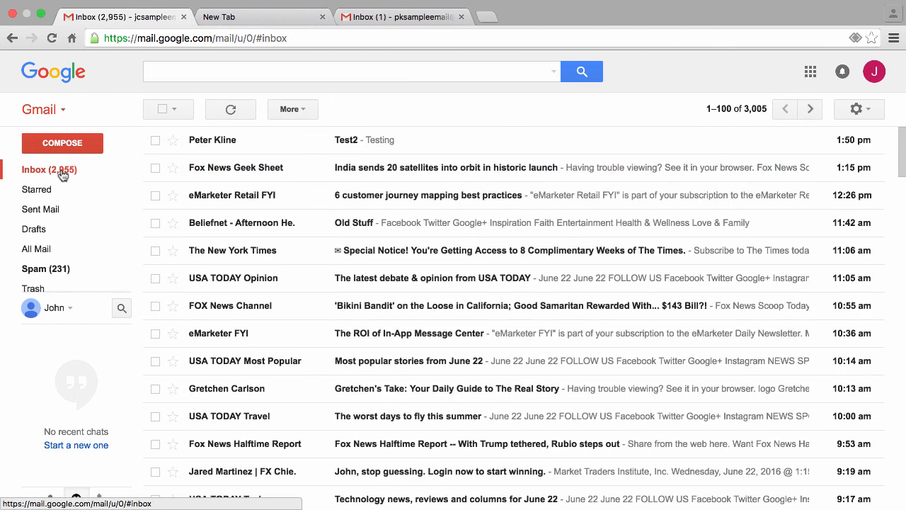